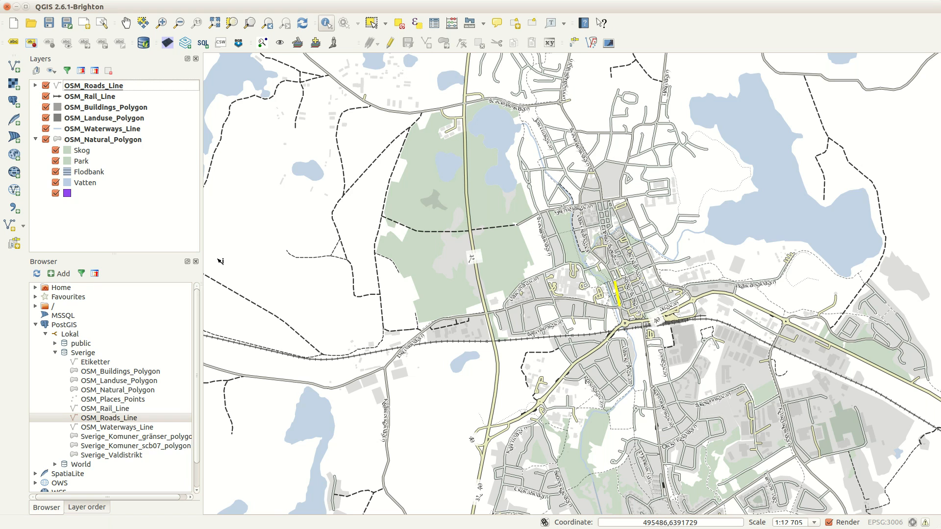
mouse_move(223, 190)
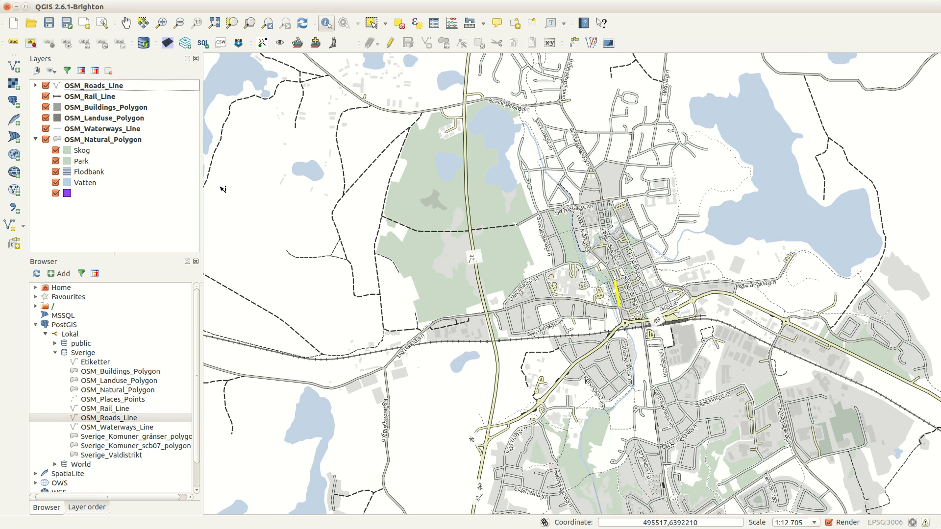
mouse_move(465, 249)
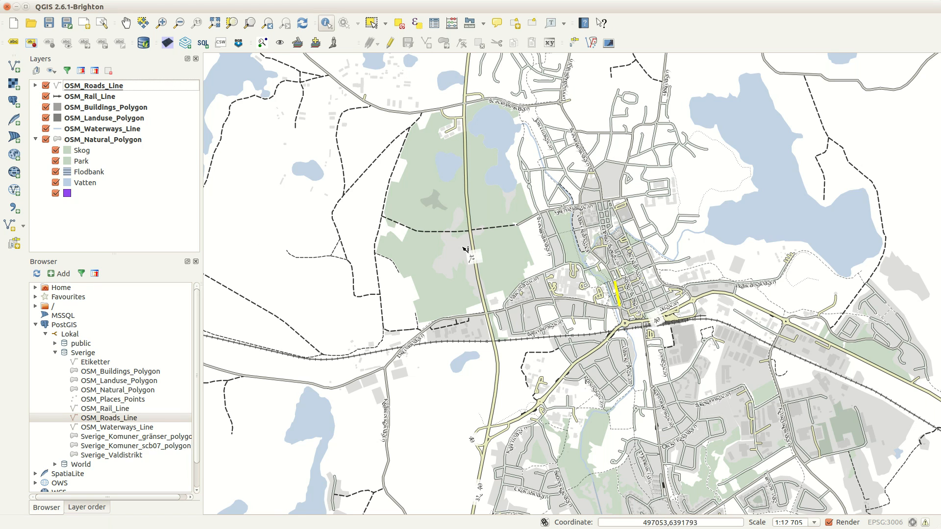
mouse_move(390, 209)
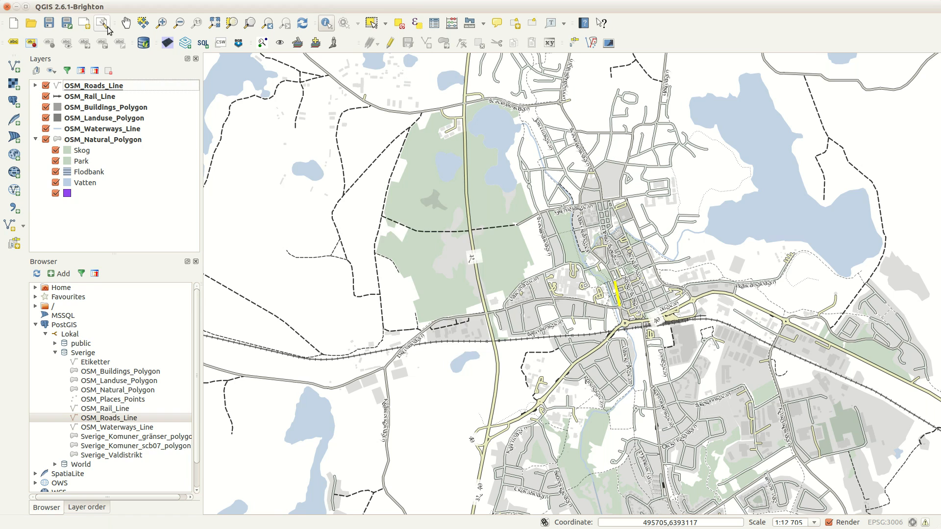
Step: Show the Old Paper composer from the Composer Manager list
click(101, 22)
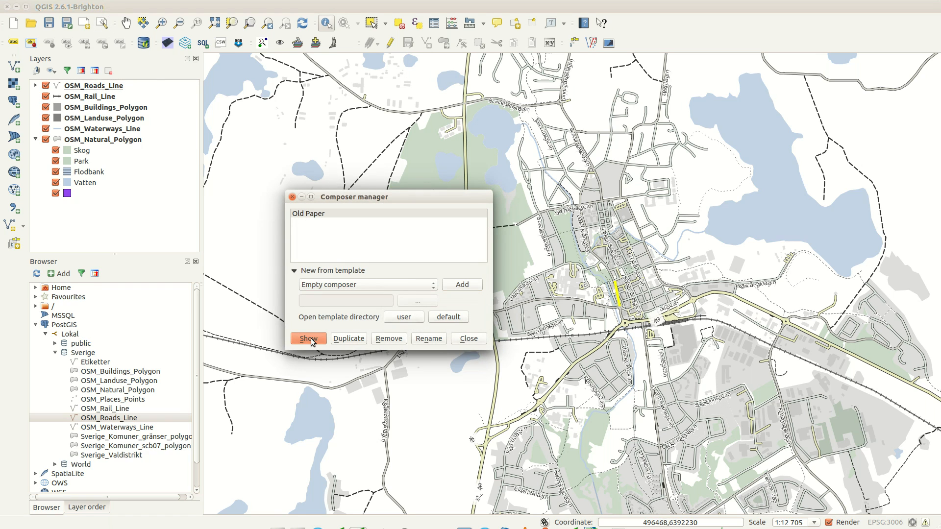
click(308, 338)
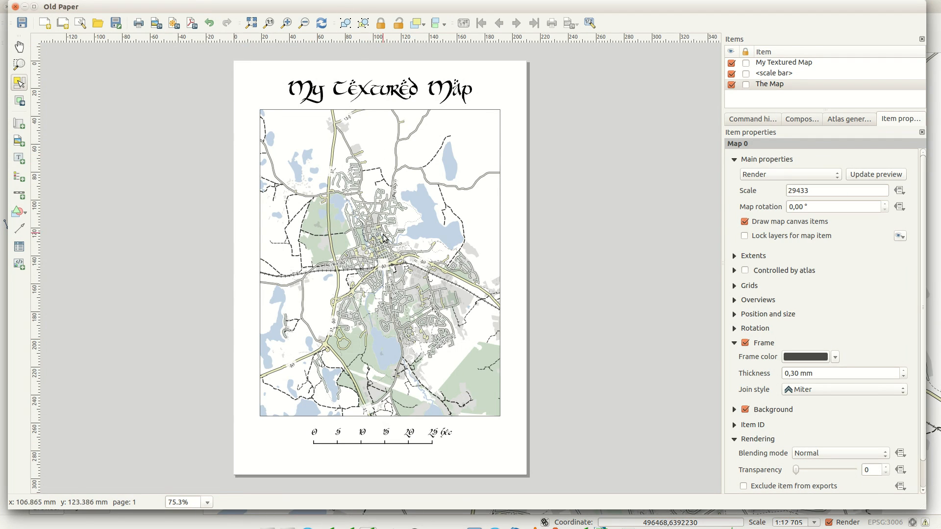
mouse_move(351, 97)
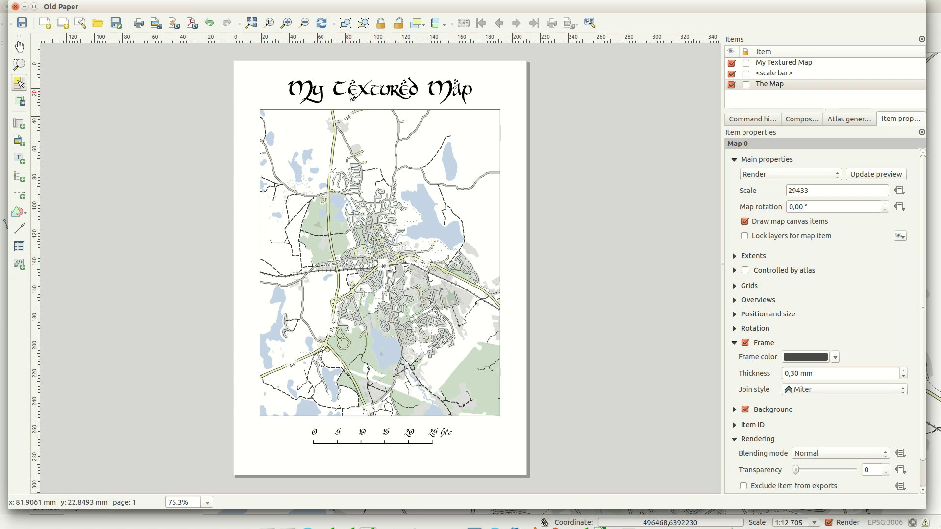
mouse_move(619, 203)
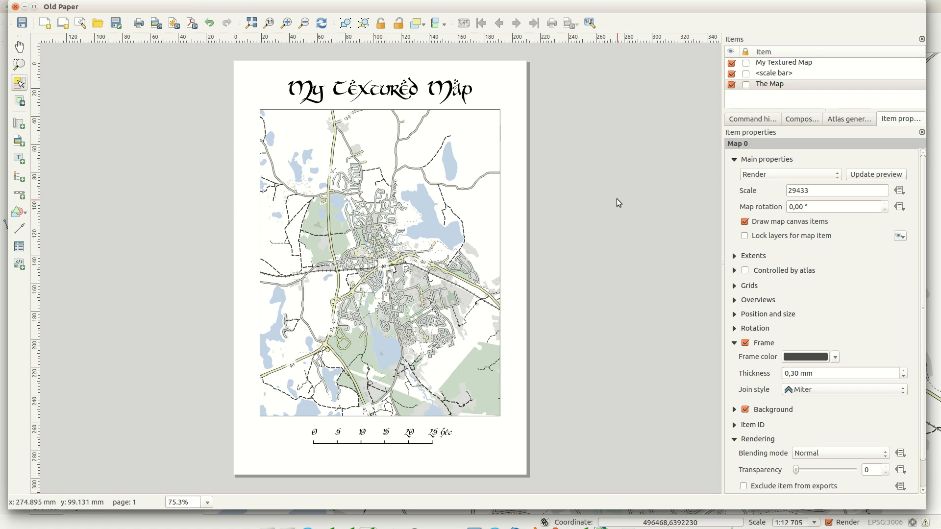
mouse_move(48, 77)
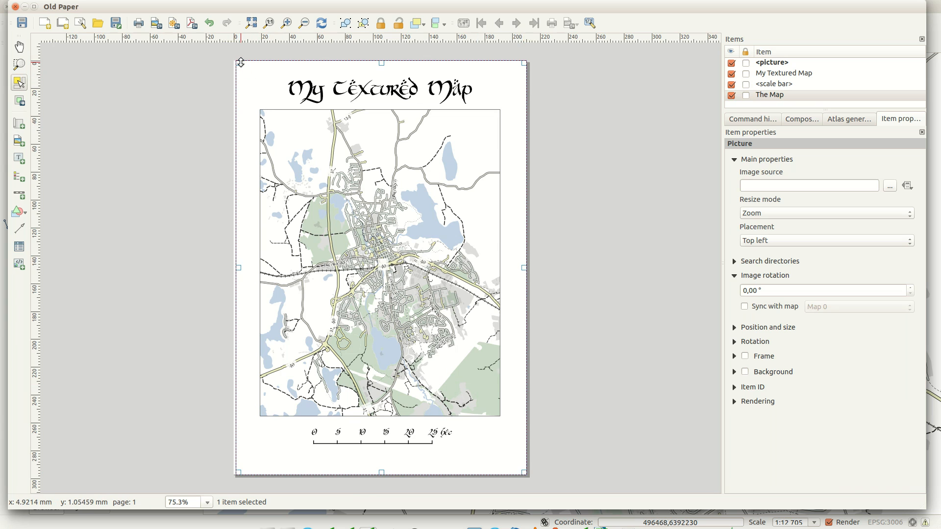
mouse_move(240, 61)
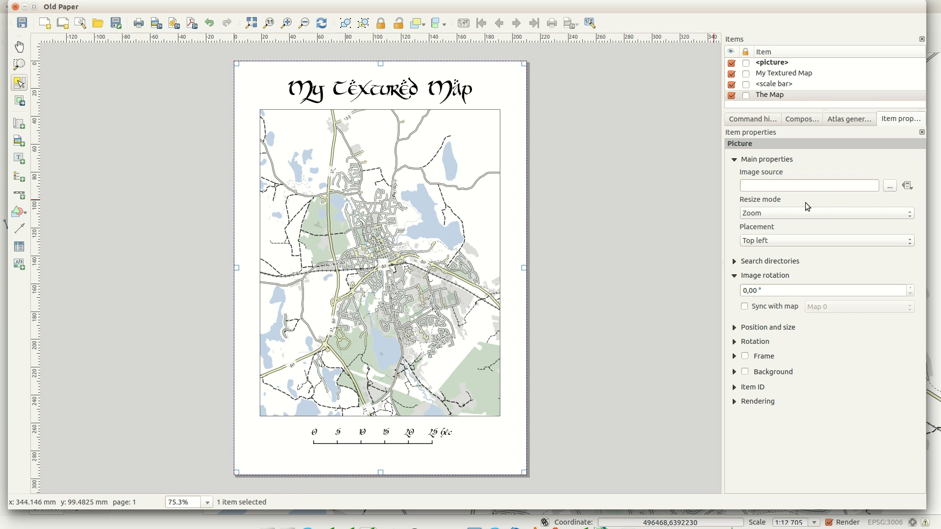
Step: Set the picture item's image source to the crumpled paper texture mftJ07S.jpg
click(889, 186)
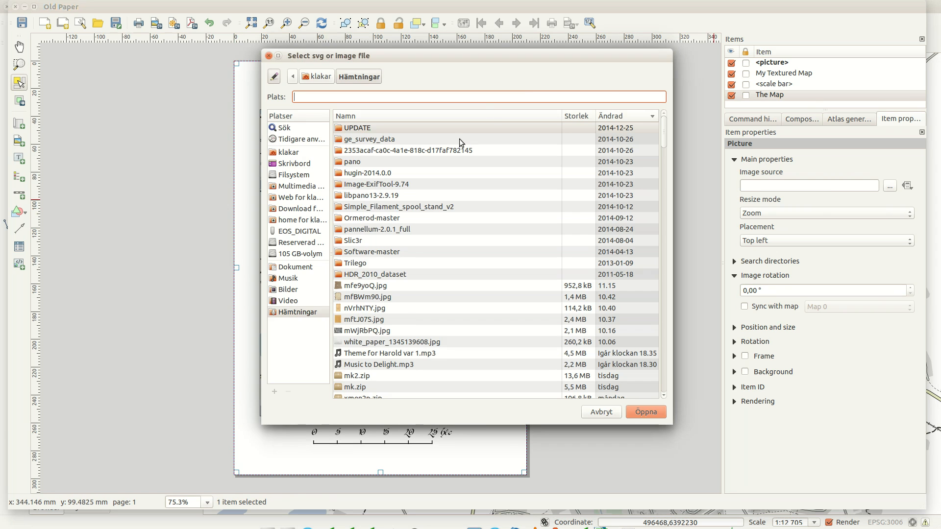
click(362, 319)
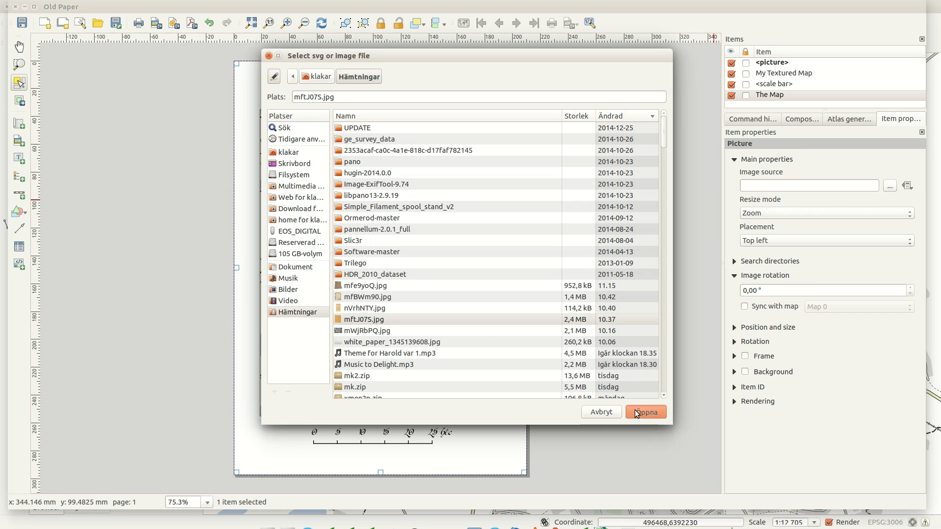
click(645, 413)
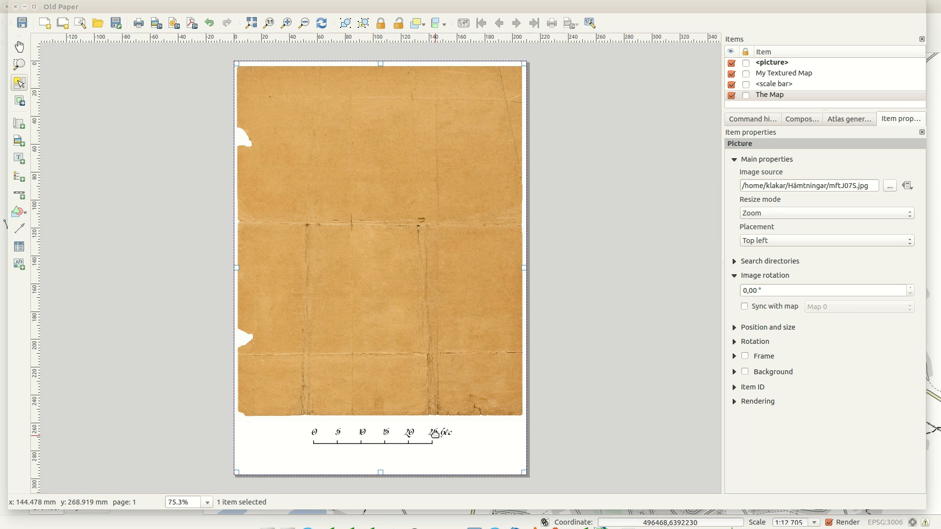
mouse_move(805, 205)
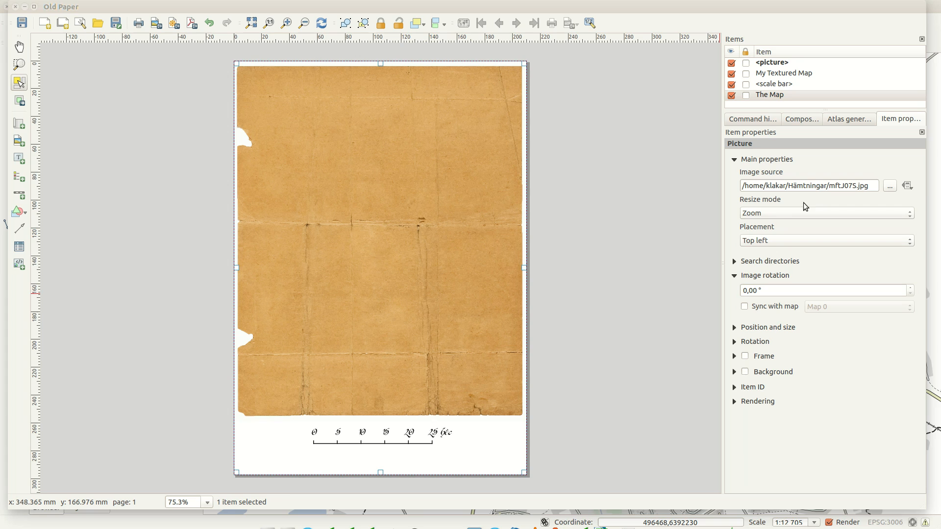
Step: Stretch the texture to fill the page and lower it beneath the title, map and scale bar
click(825, 213)
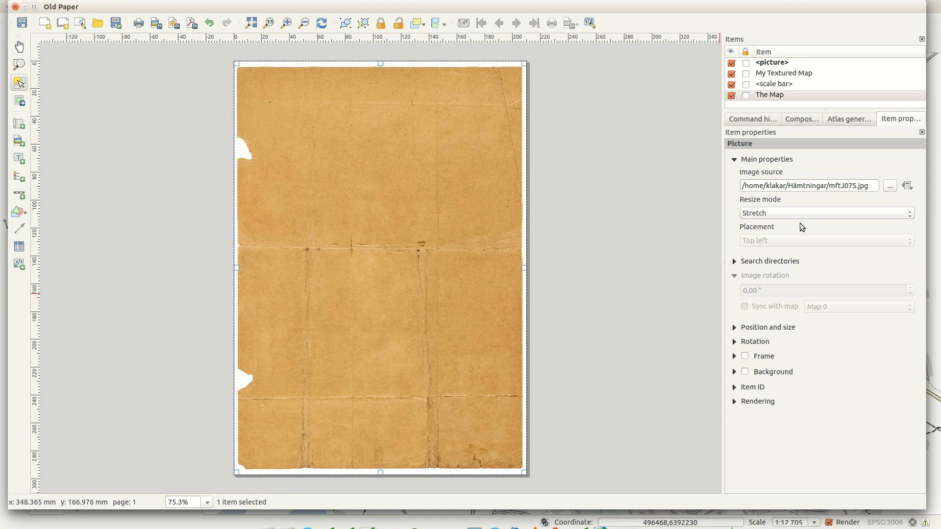
mouse_move(504, 213)
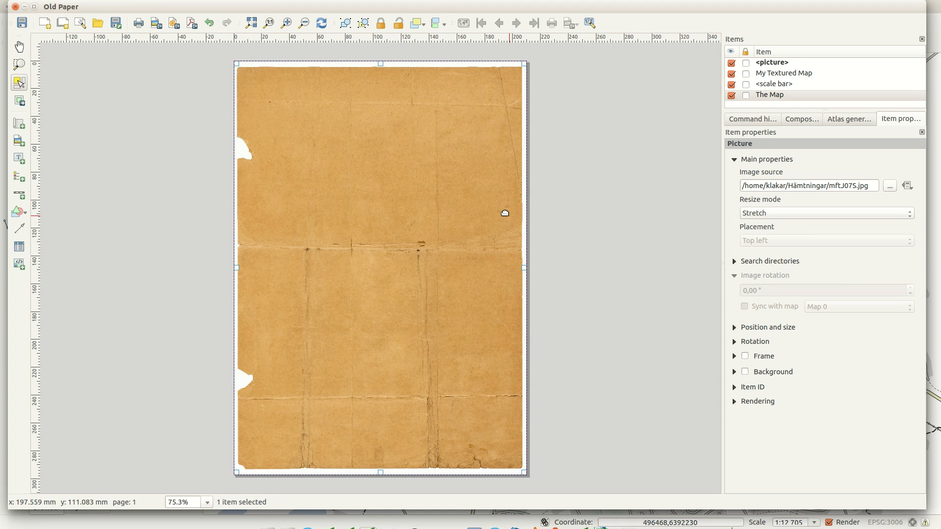
click(416, 22)
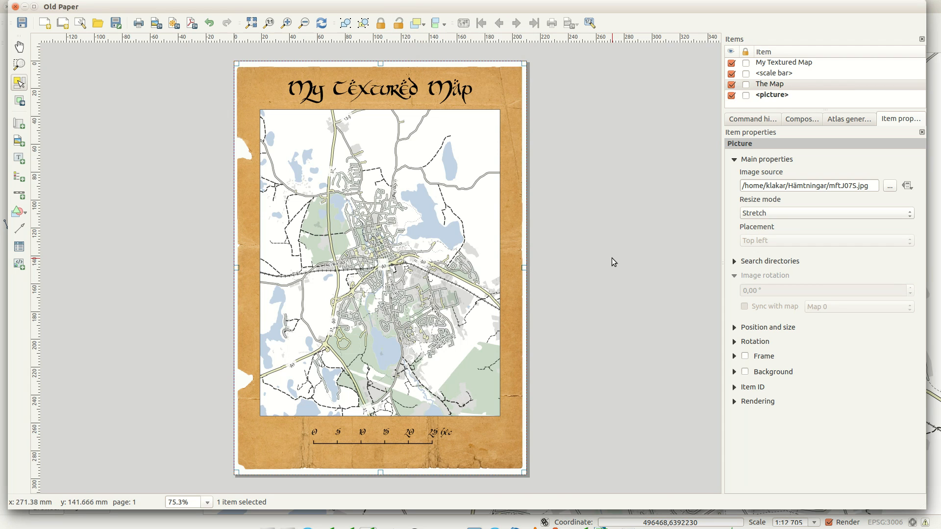
mouse_move(423, 244)
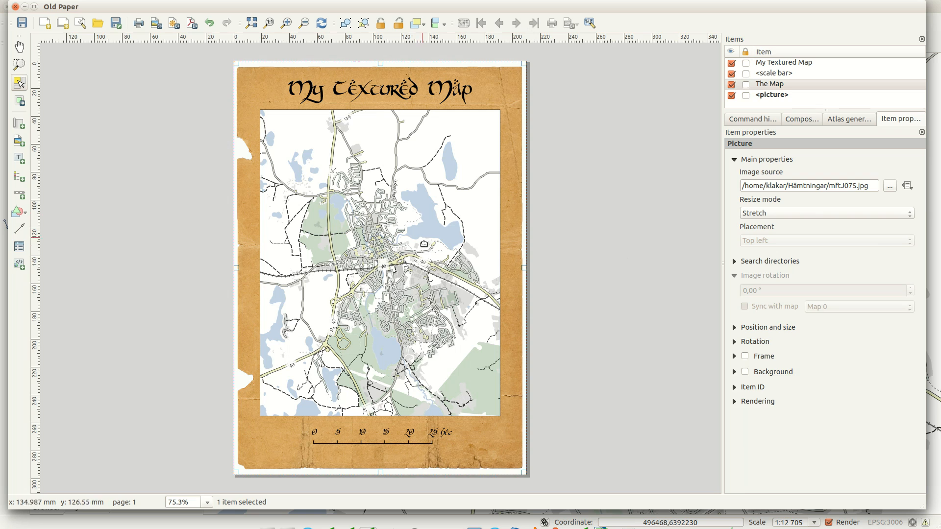
Step: Give The Map item Multiply blending so the paper shows through it
click(770, 83)
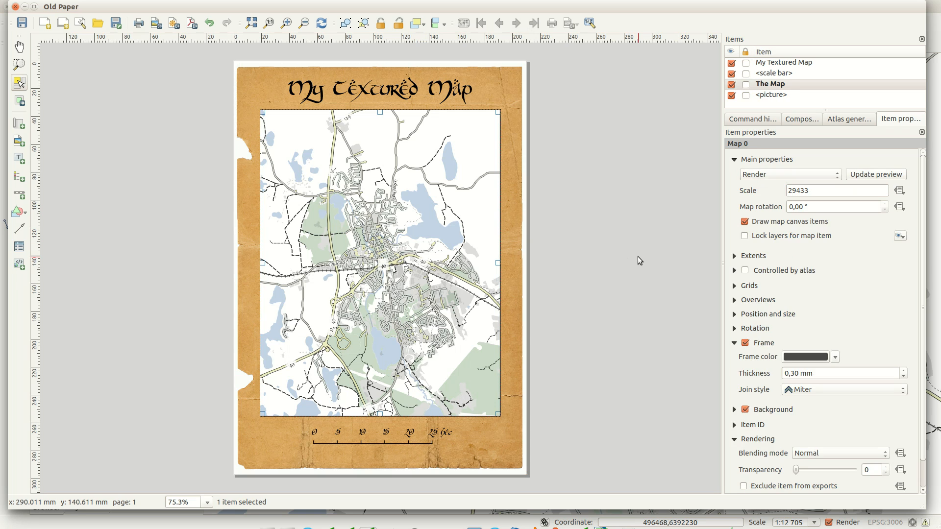
mouse_move(675, 381)
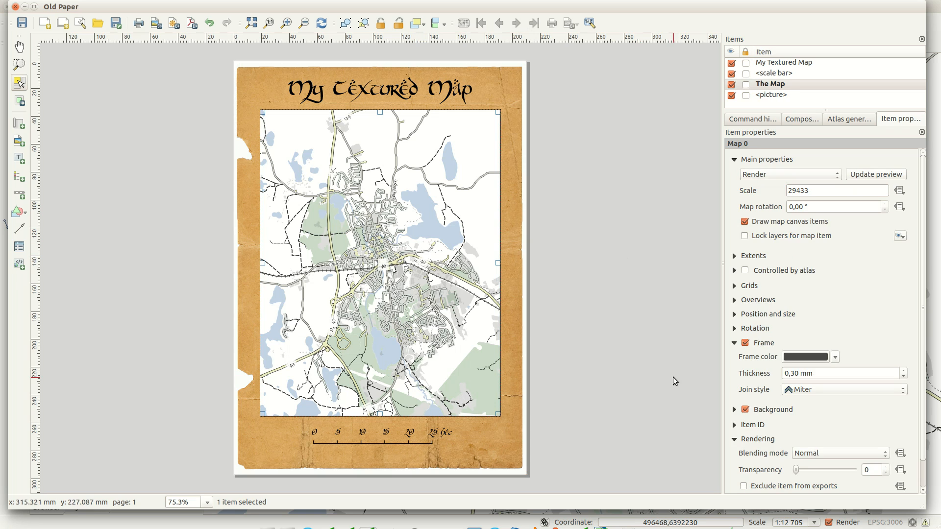
mouse_move(827, 458)
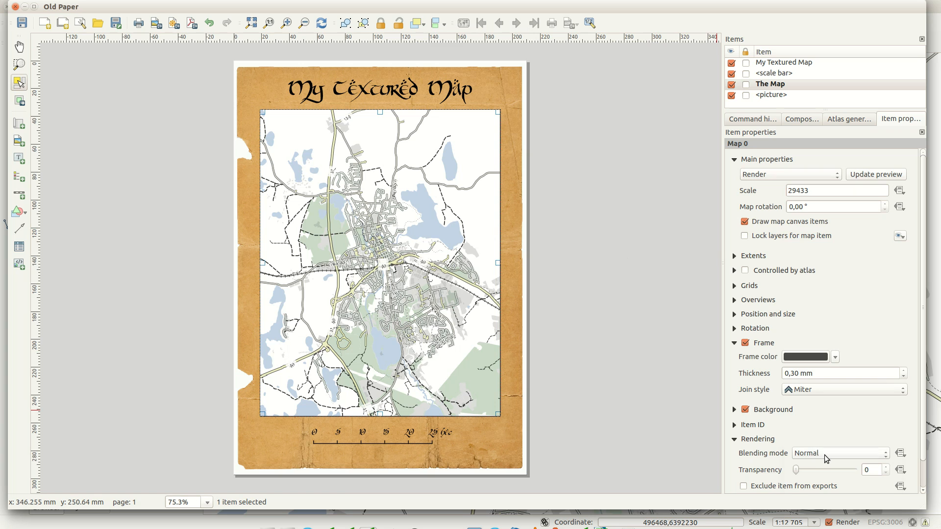
click(837, 453)
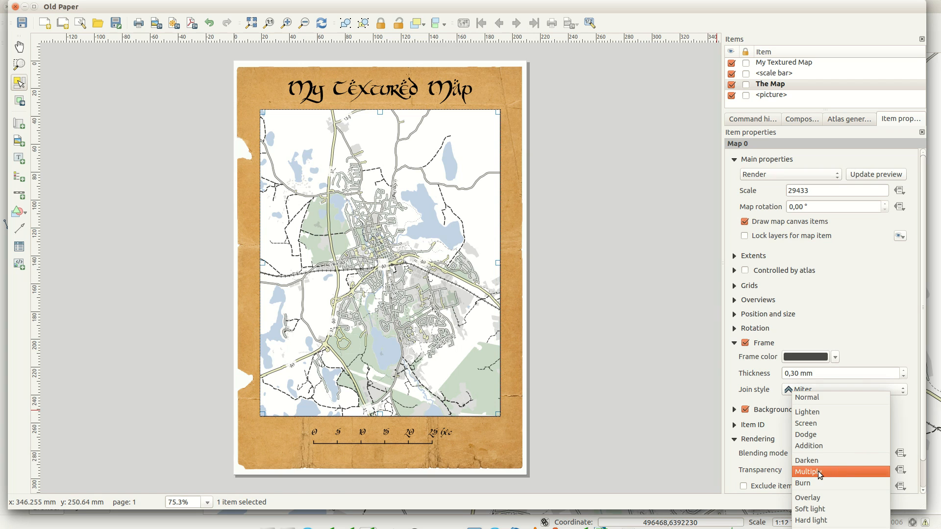
click(810, 473)
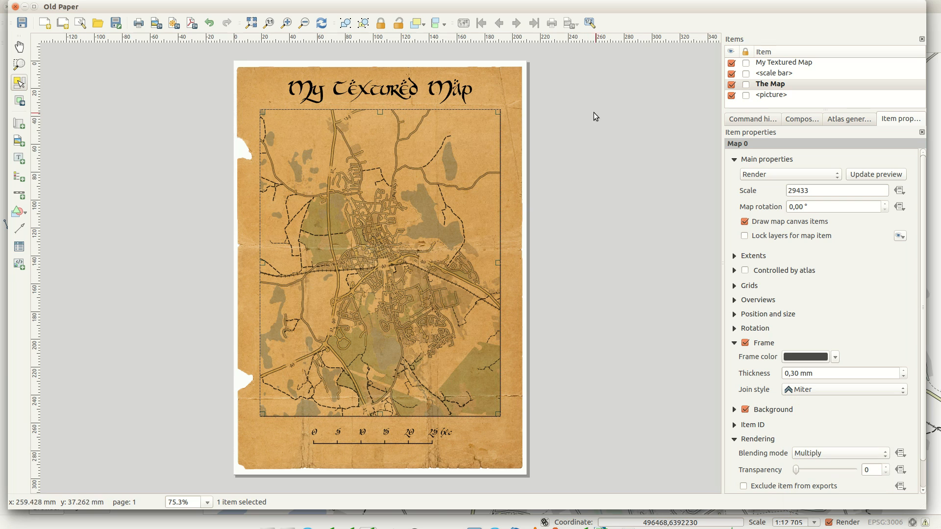
mouse_move(439, 93)
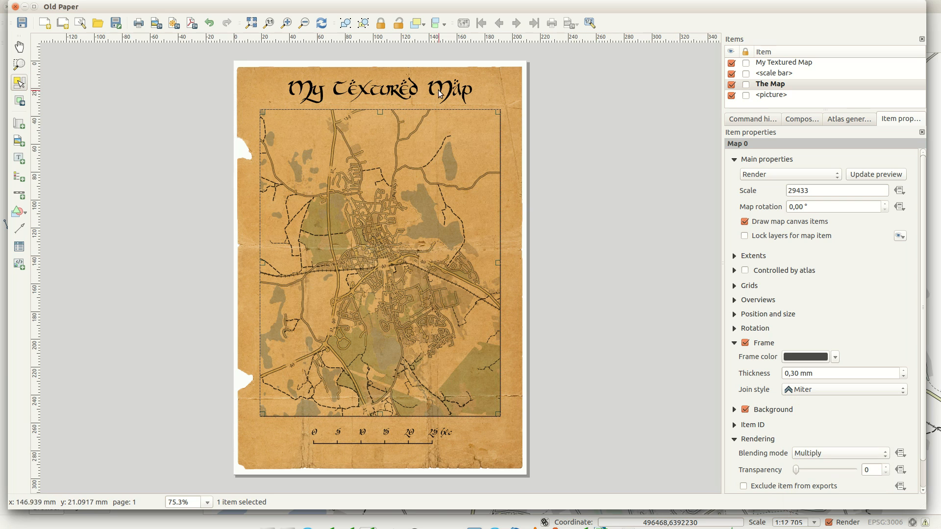
mouse_move(437, 94)
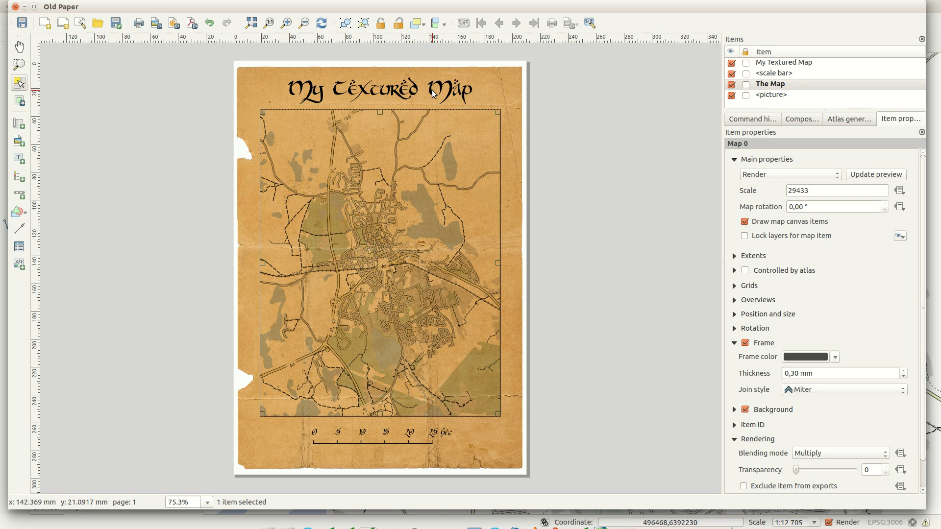
click(378, 90)
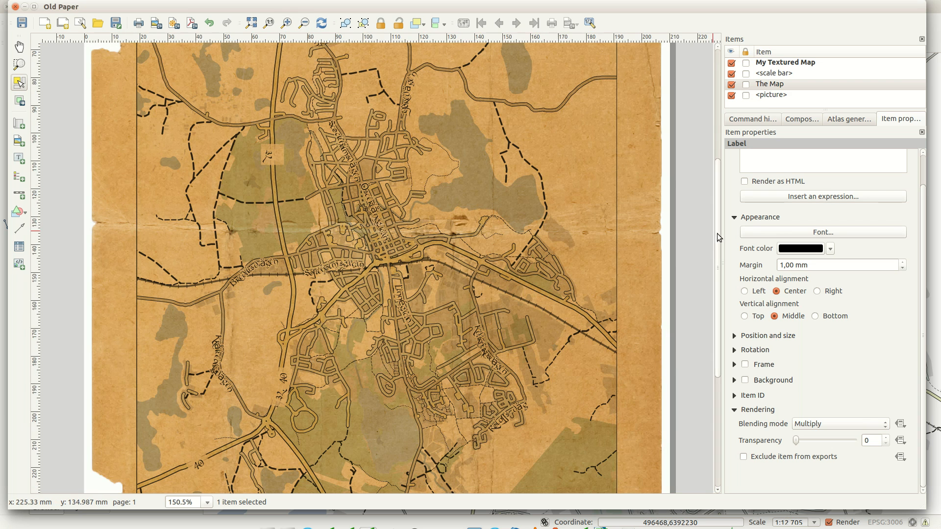
Step: Zoom to the title and change its font colour to dark brown
click(287, 22)
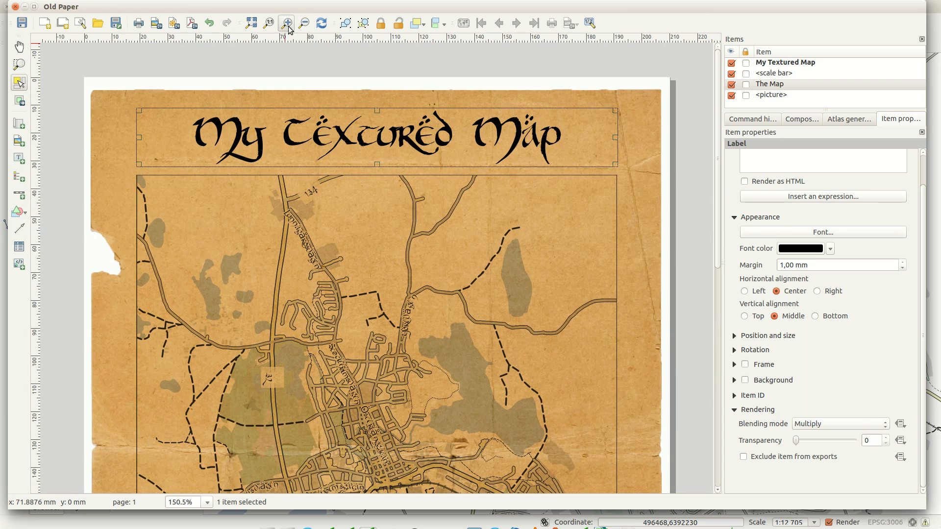
click(287, 23)
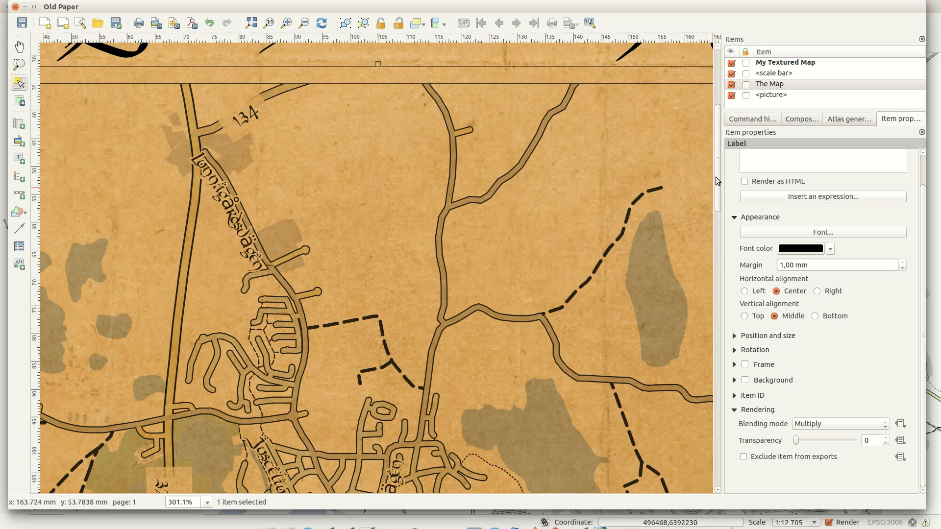
scroll(up, 3)
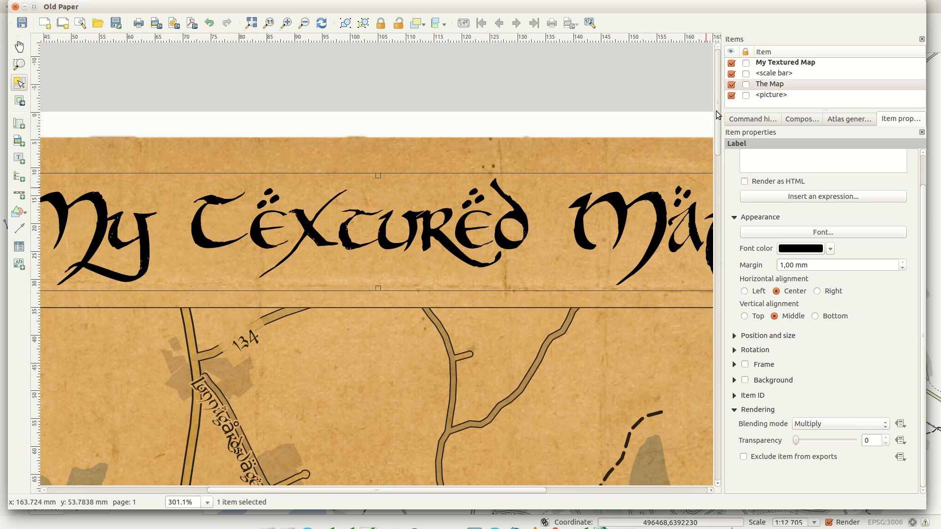
mouse_move(684, 290)
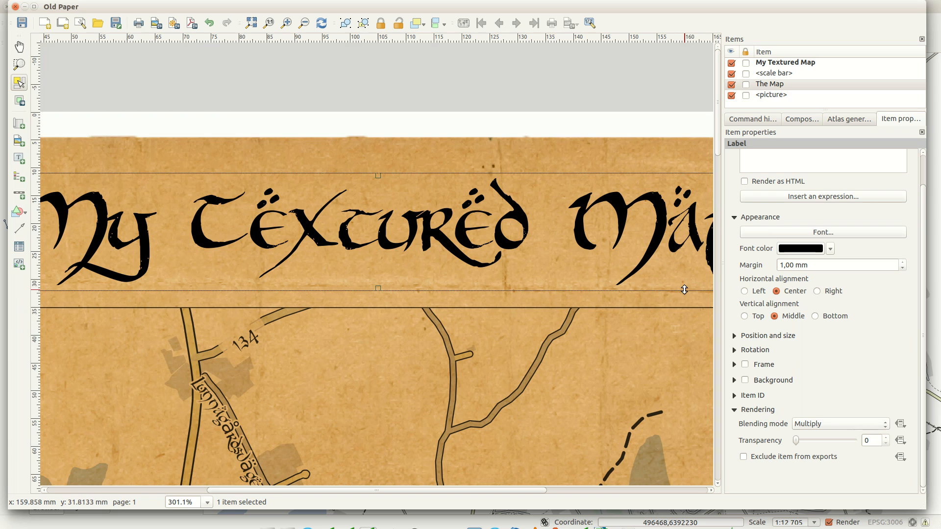
mouse_move(770, 344)
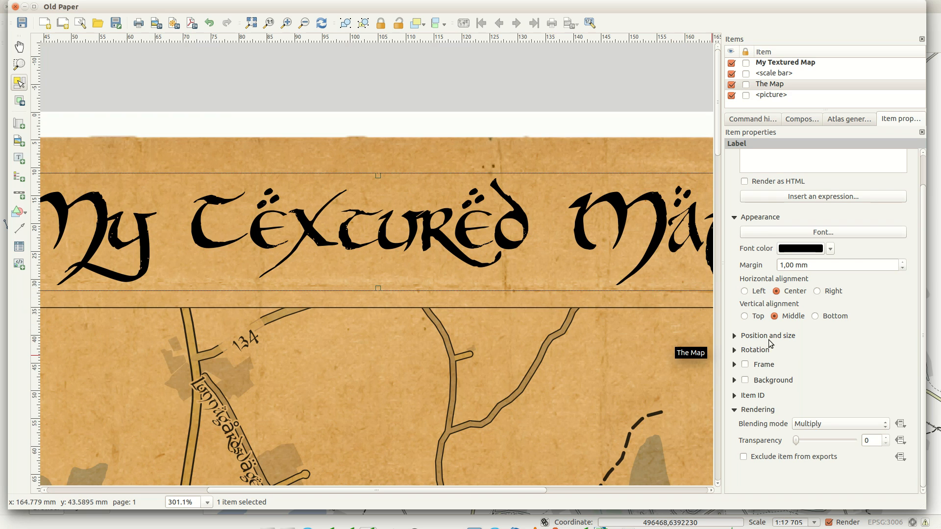
click(831, 248)
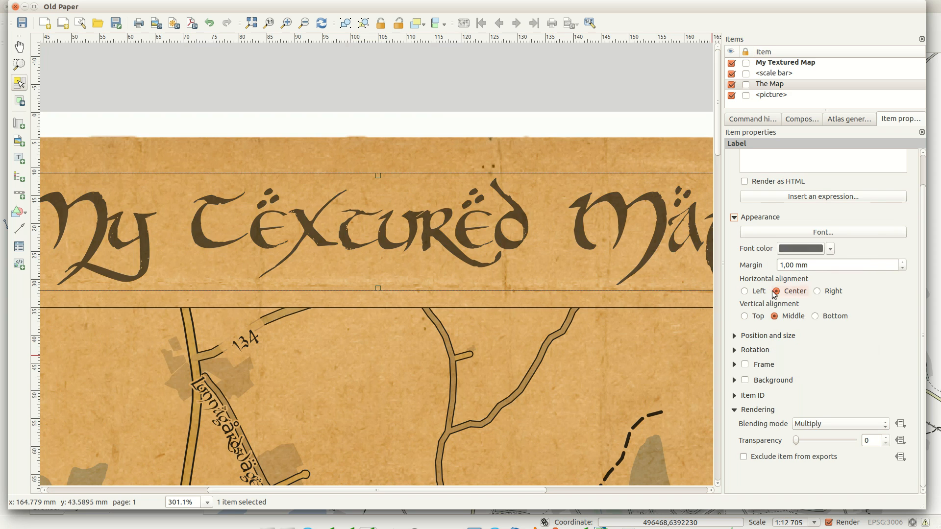
mouse_move(597, 401)
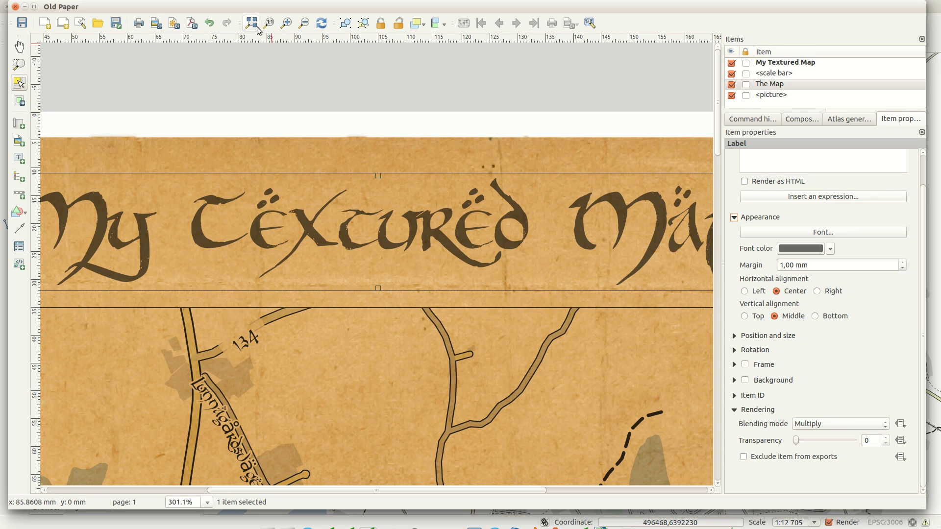
Step: Zoom out to show the full aged-paper layout page
click(268, 22)
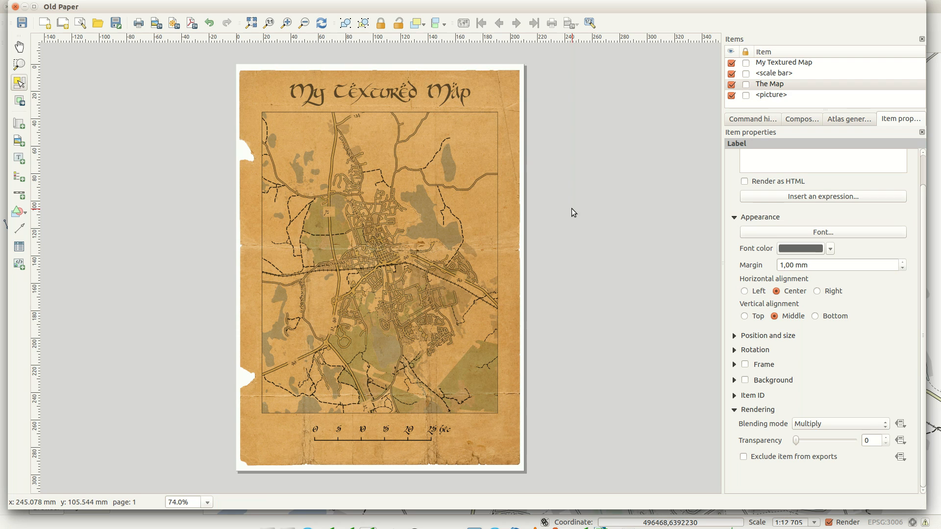
mouse_move(518, 173)
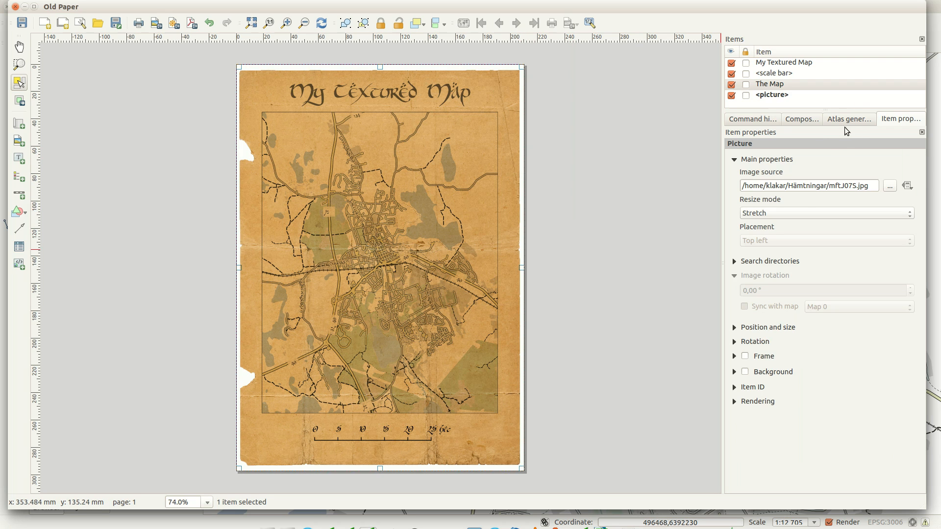
Step: Replace the background picture's image with the torn paper mfe9yoQ.jpg
click(890, 185)
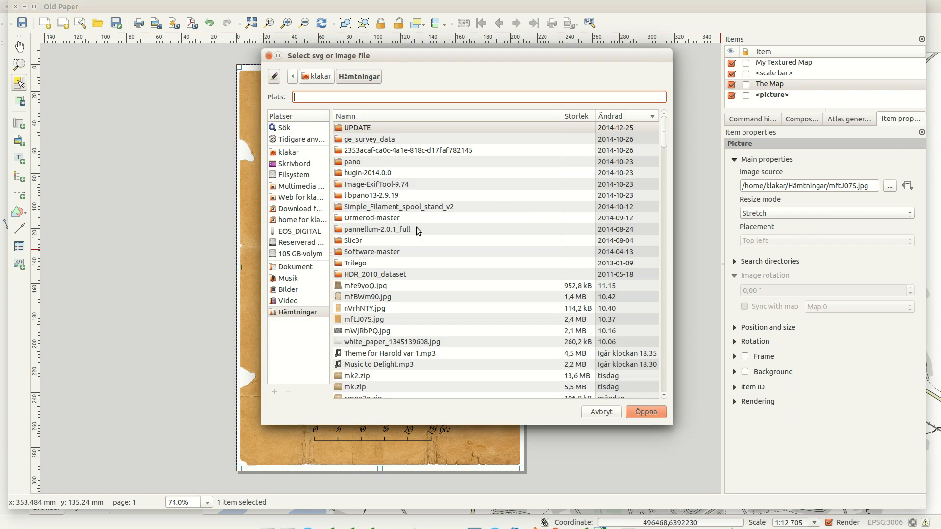
click(363, 286)
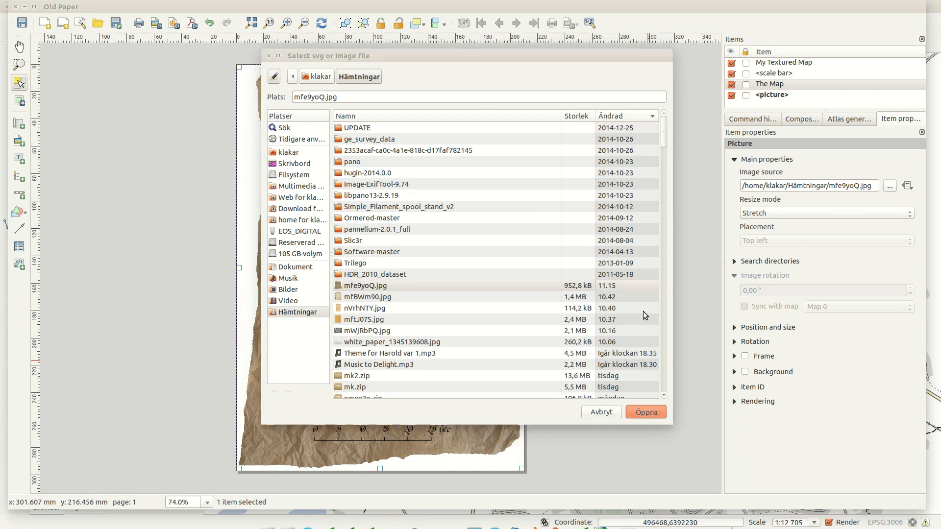
click(645, 413)
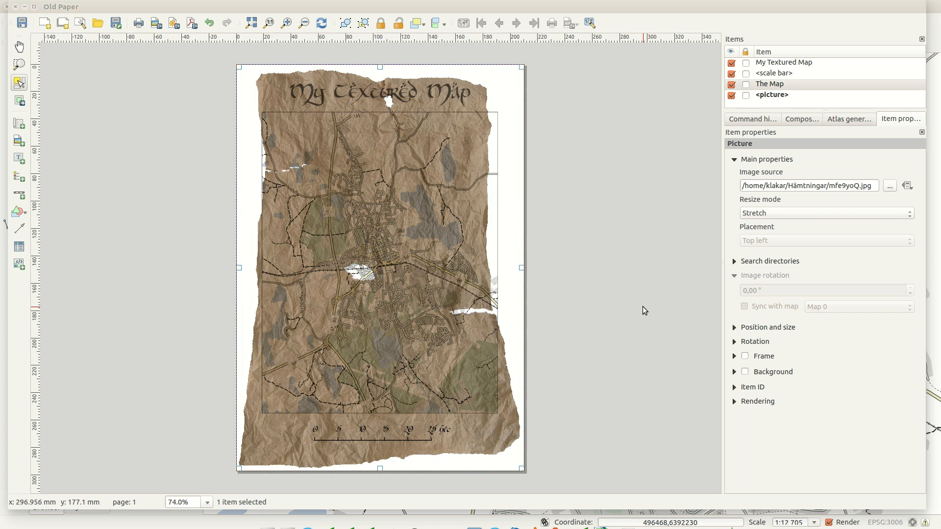
mouse_move(503, 306)
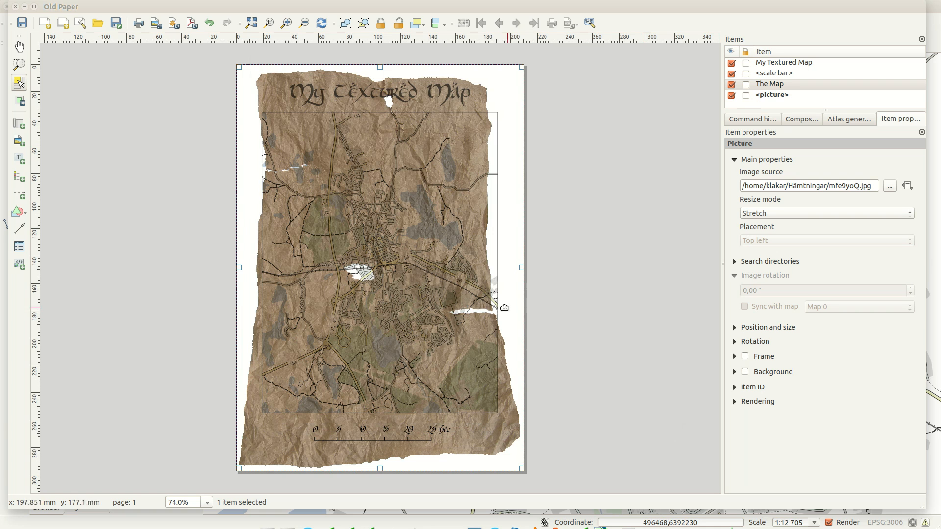
mouse_move(492, 113)
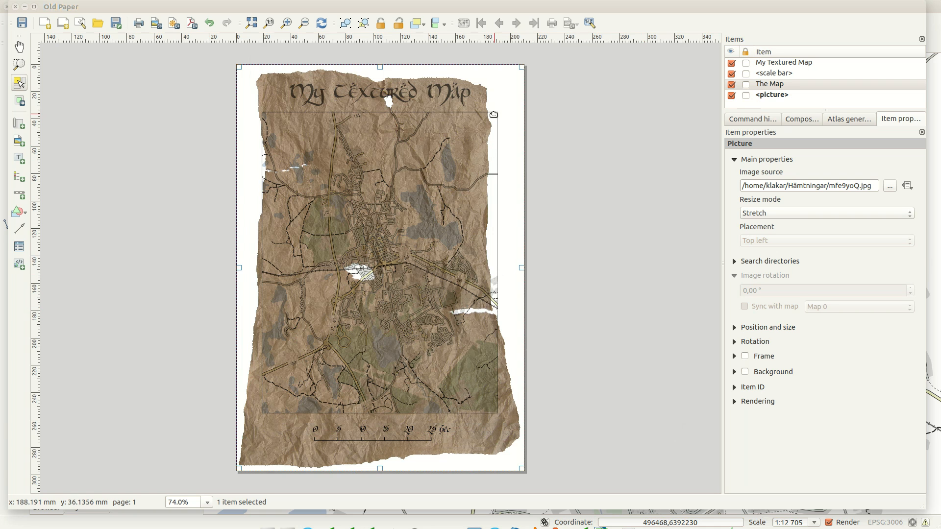
mouse_move(402, 290)
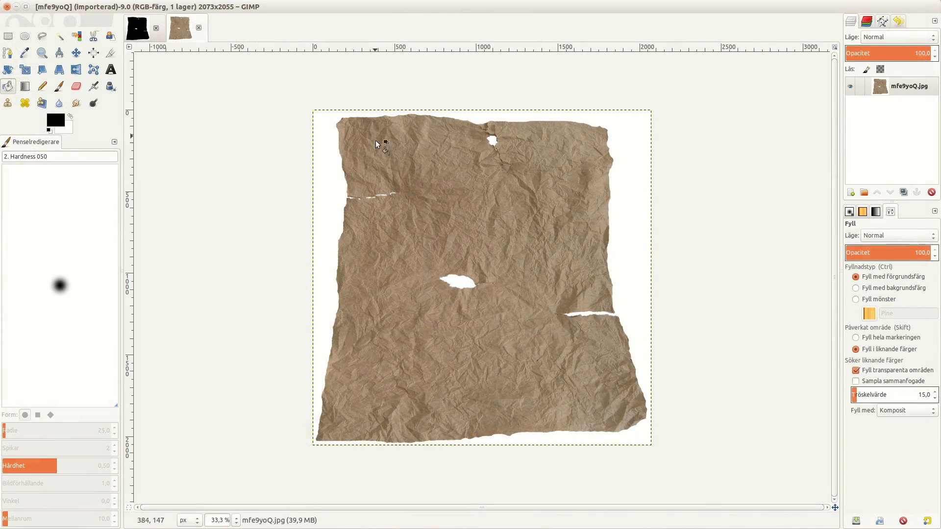
Step: Bucket-fill the torn paper shape with solid black in GIMP
click(420, 240)
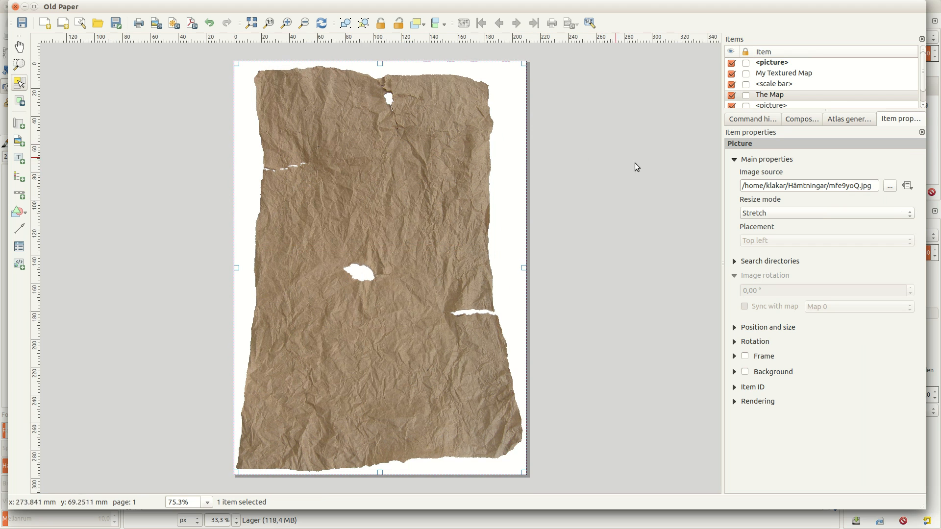
Step: Set the new top picture's image source to the black mask mfe9yoQ_black.jpg
click(890, 185)
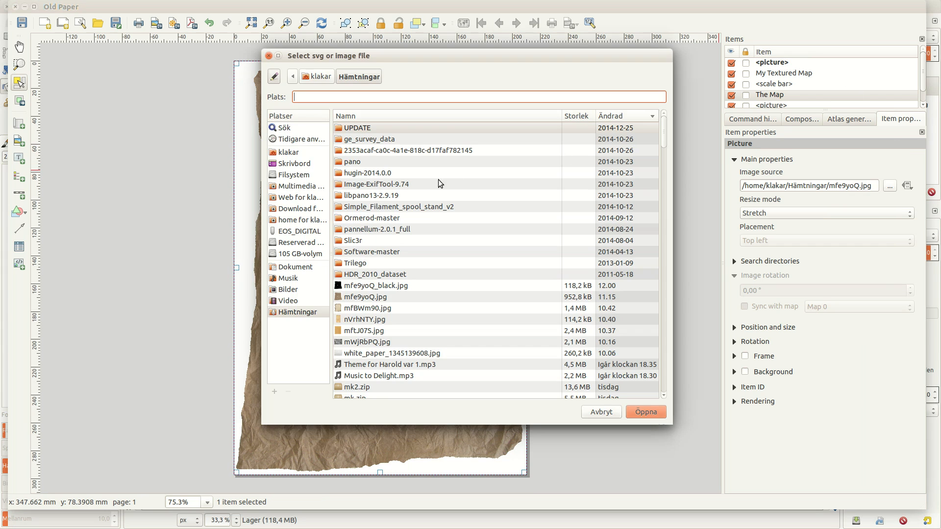
click(376, 285)
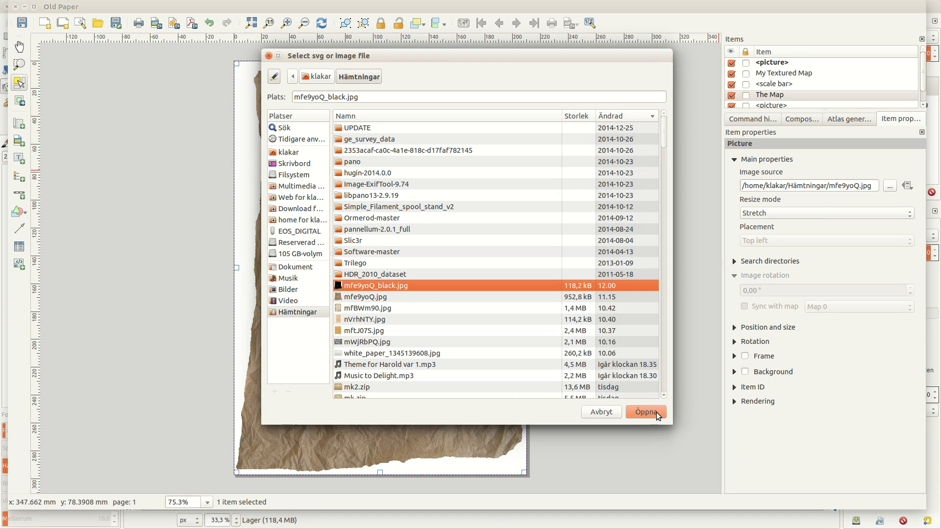
click(646, 412)
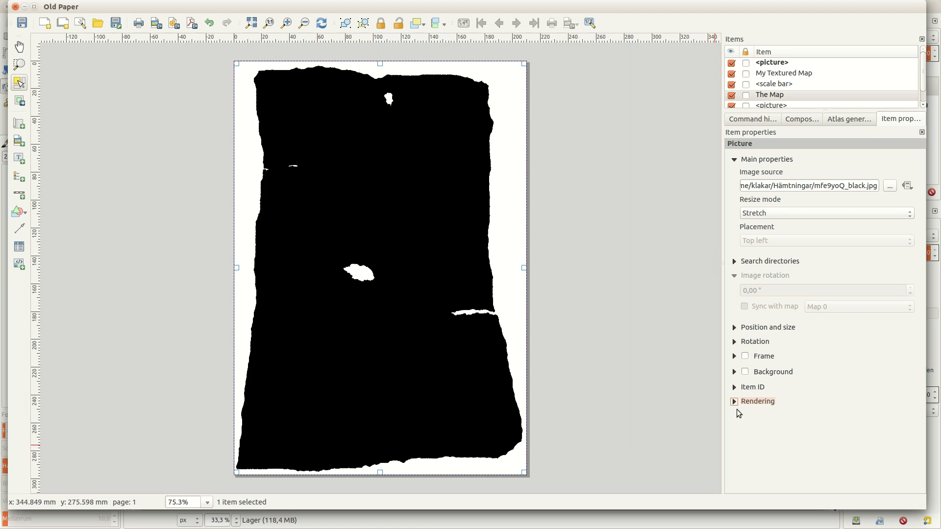
Step: Give the black mask picture Screen blending so the map shows only within the torn paper
click(757, 400)
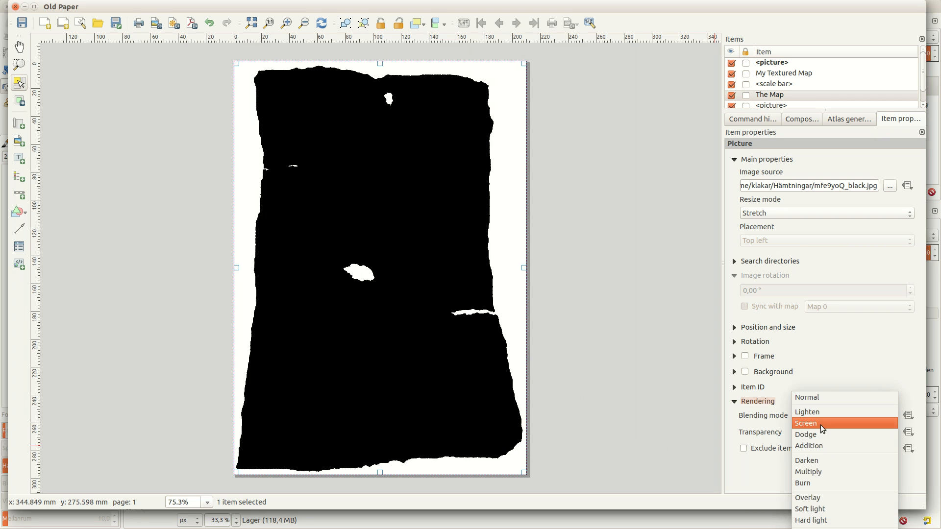
click(806, 423)
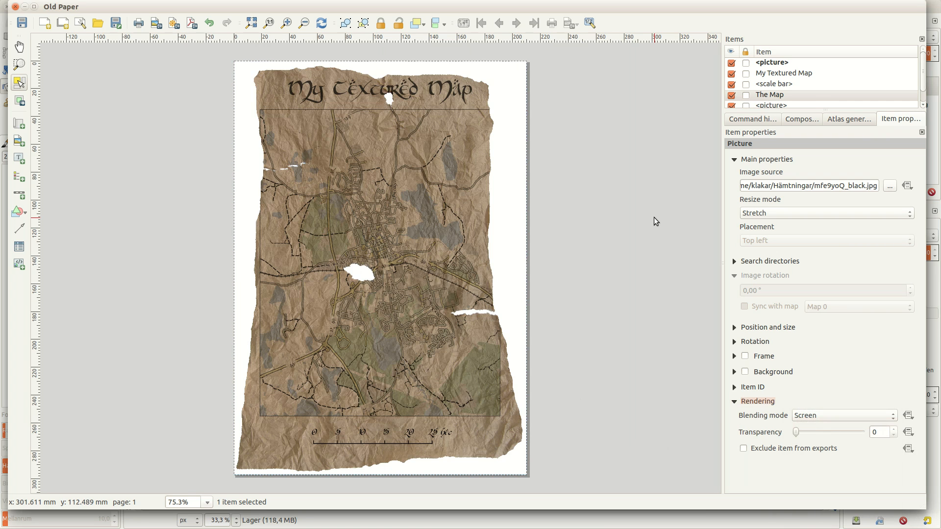